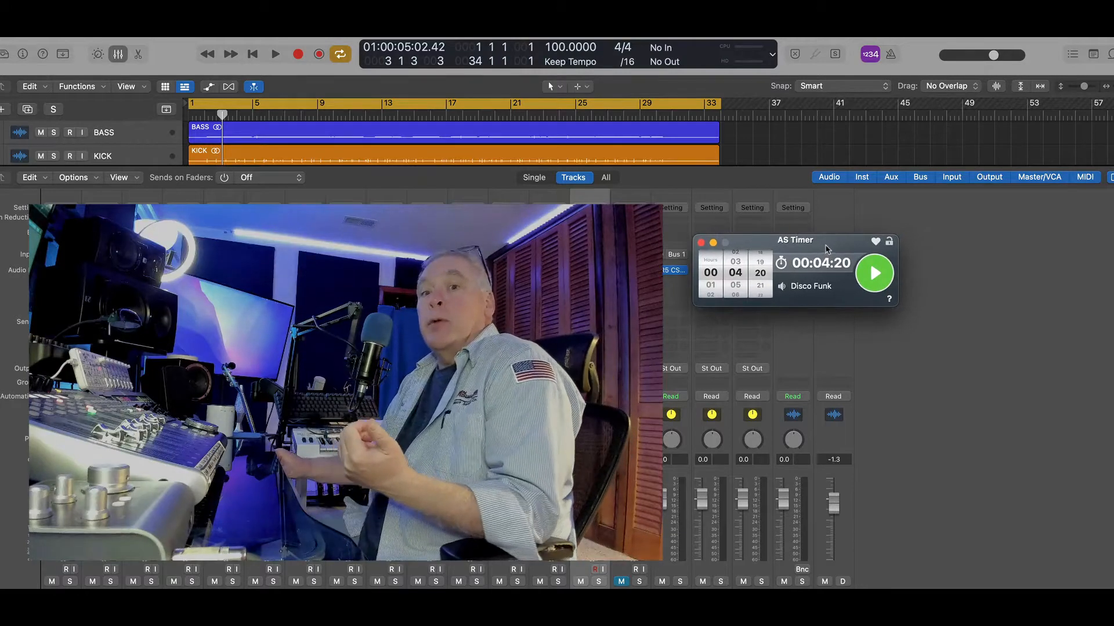
{"action": "left_click", "coordinate": [875, 274]}
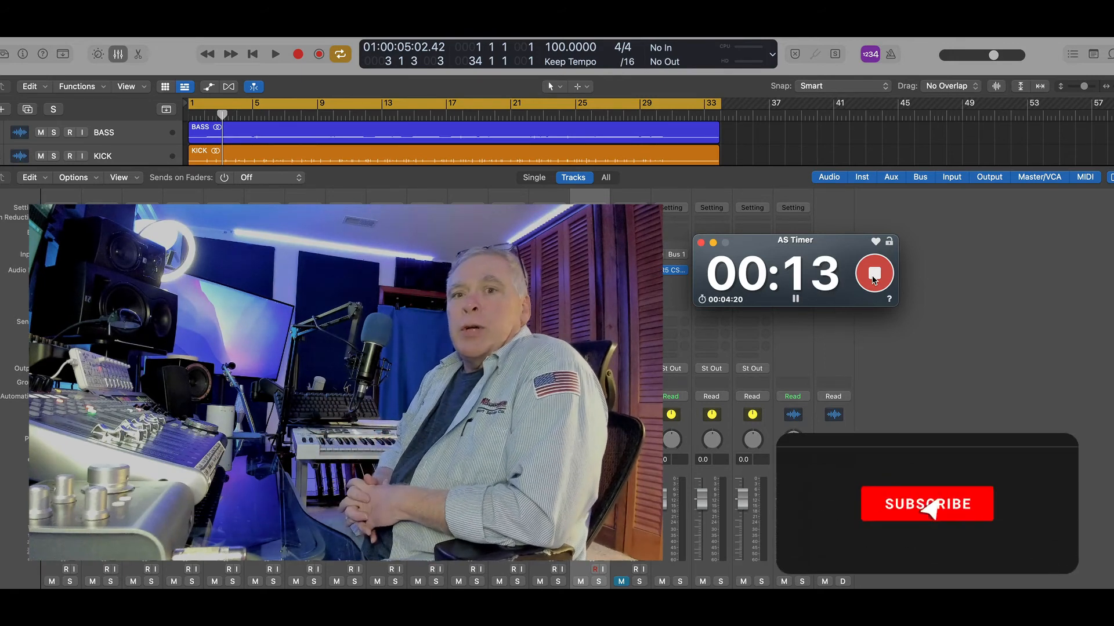
{"action": "left_click", "coordinate": [926, 505]}
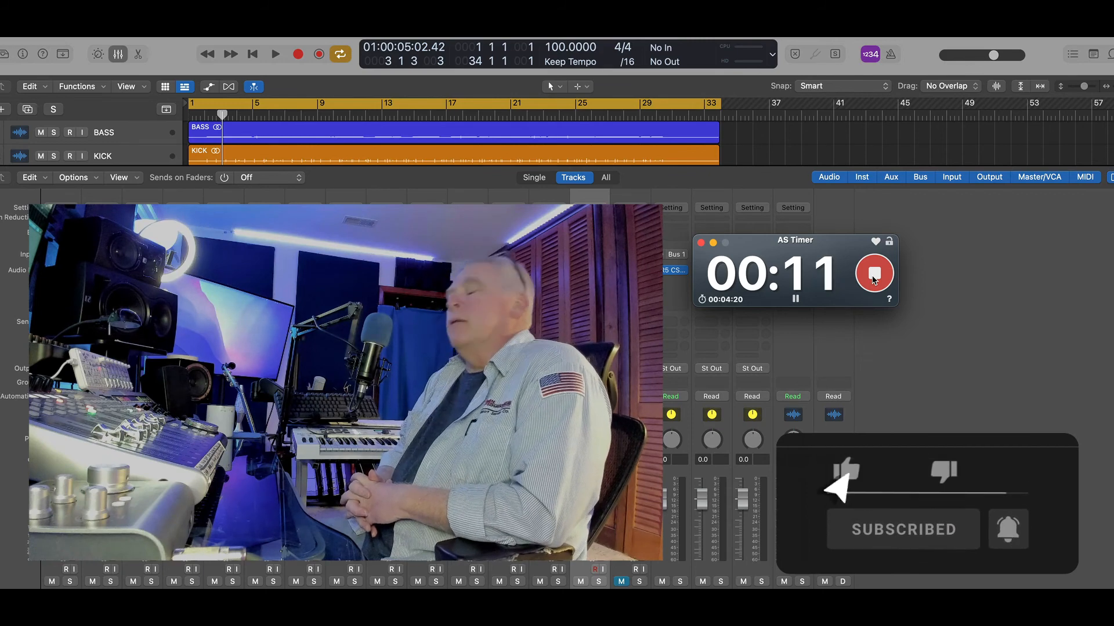